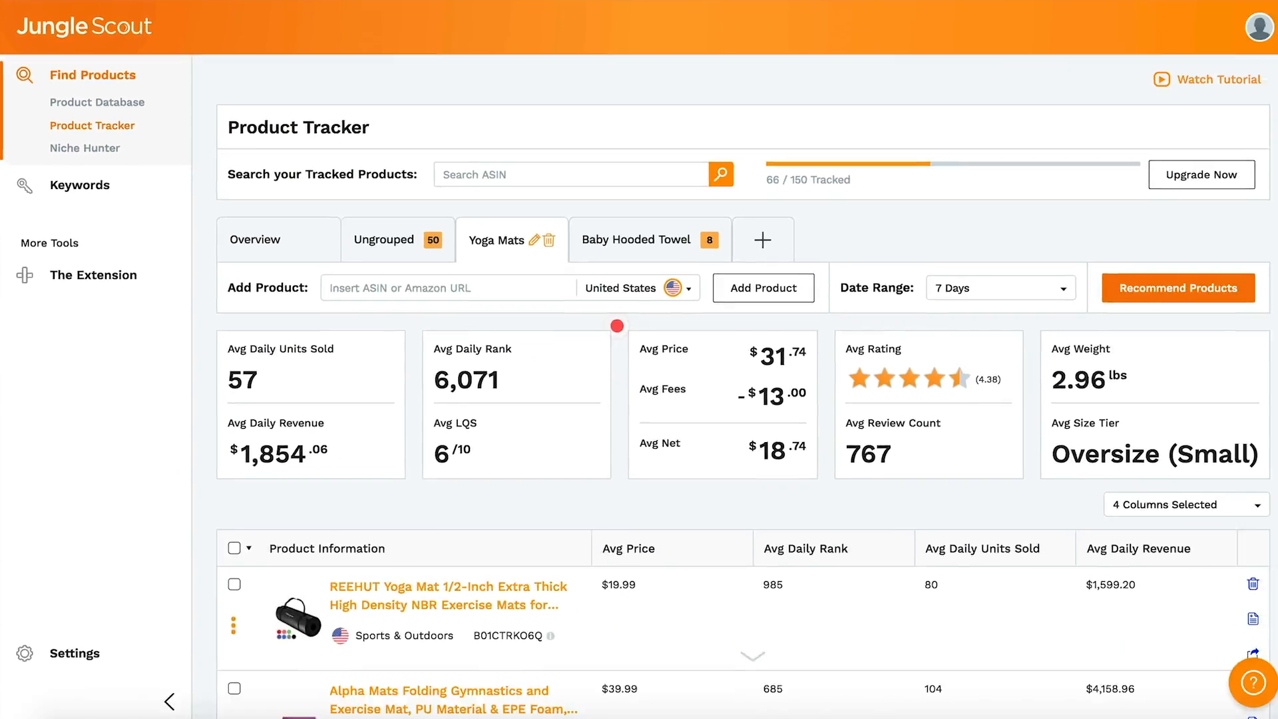
- Expand the YogaDirect Fun Yoga Mat For Kids row to show its 7-day units-sold and inventory chart
scroll("down", 3)
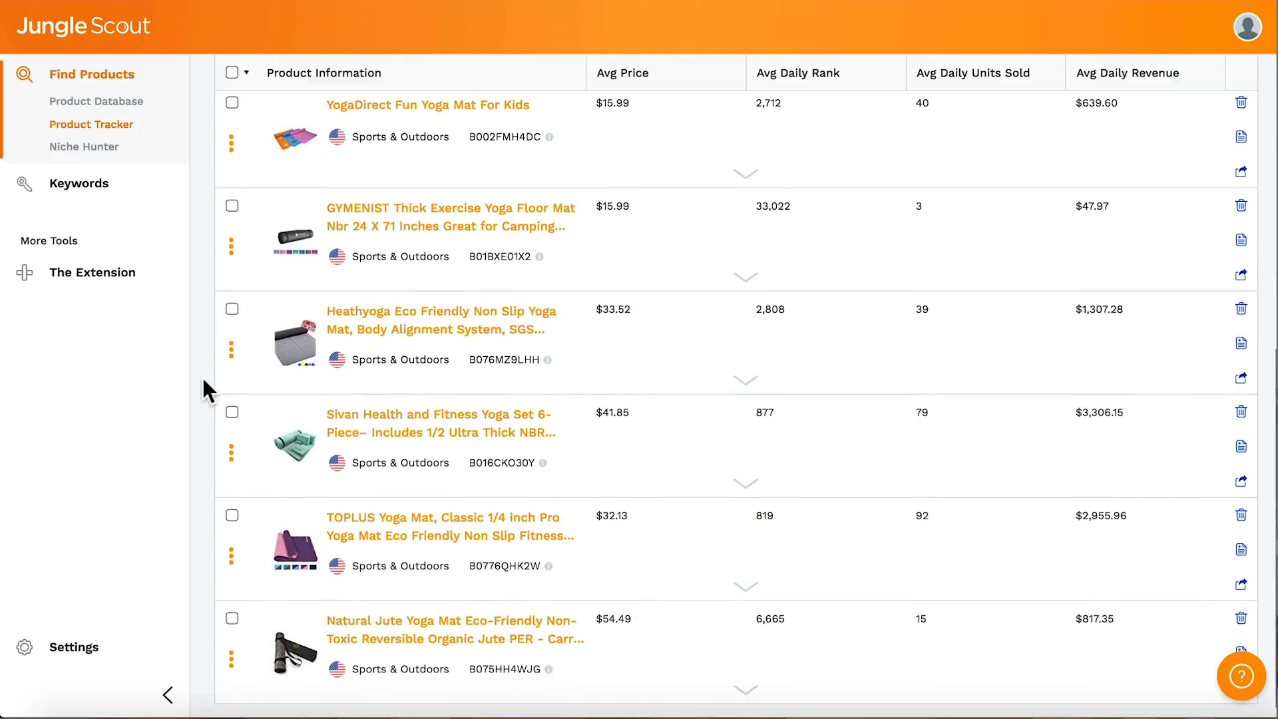
left_click(744, 173)
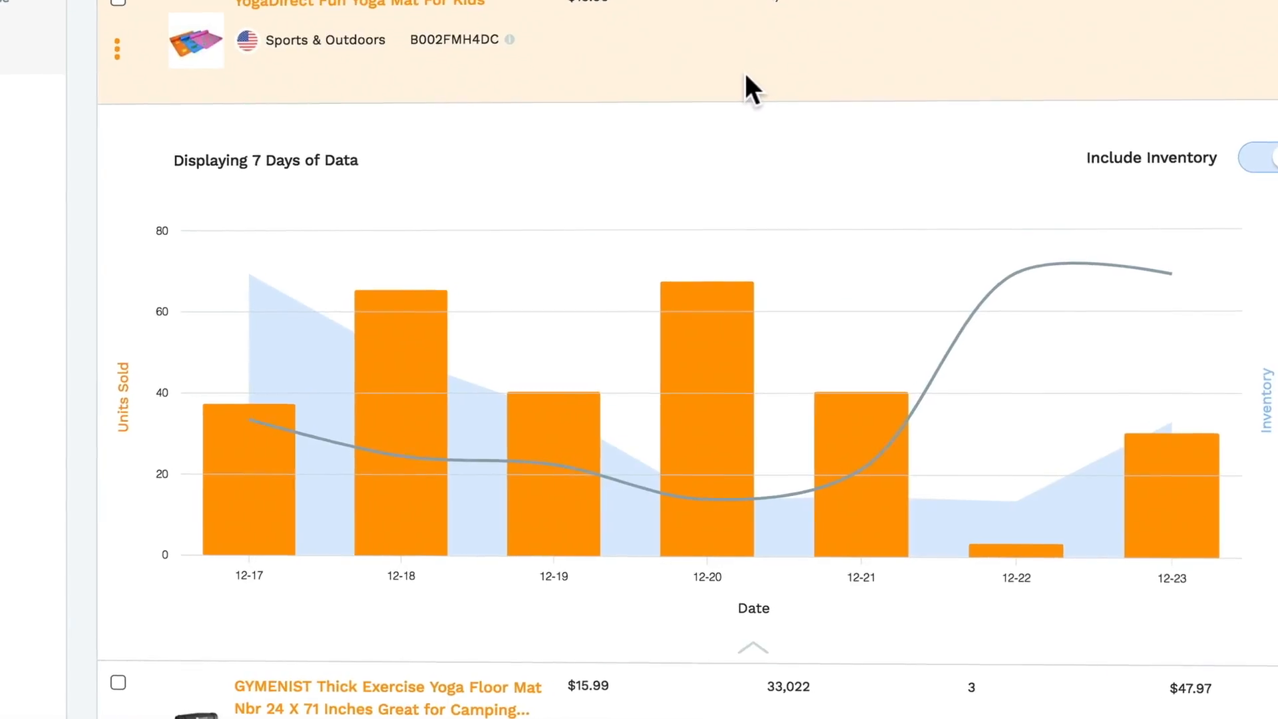
left_click(1262, 156)
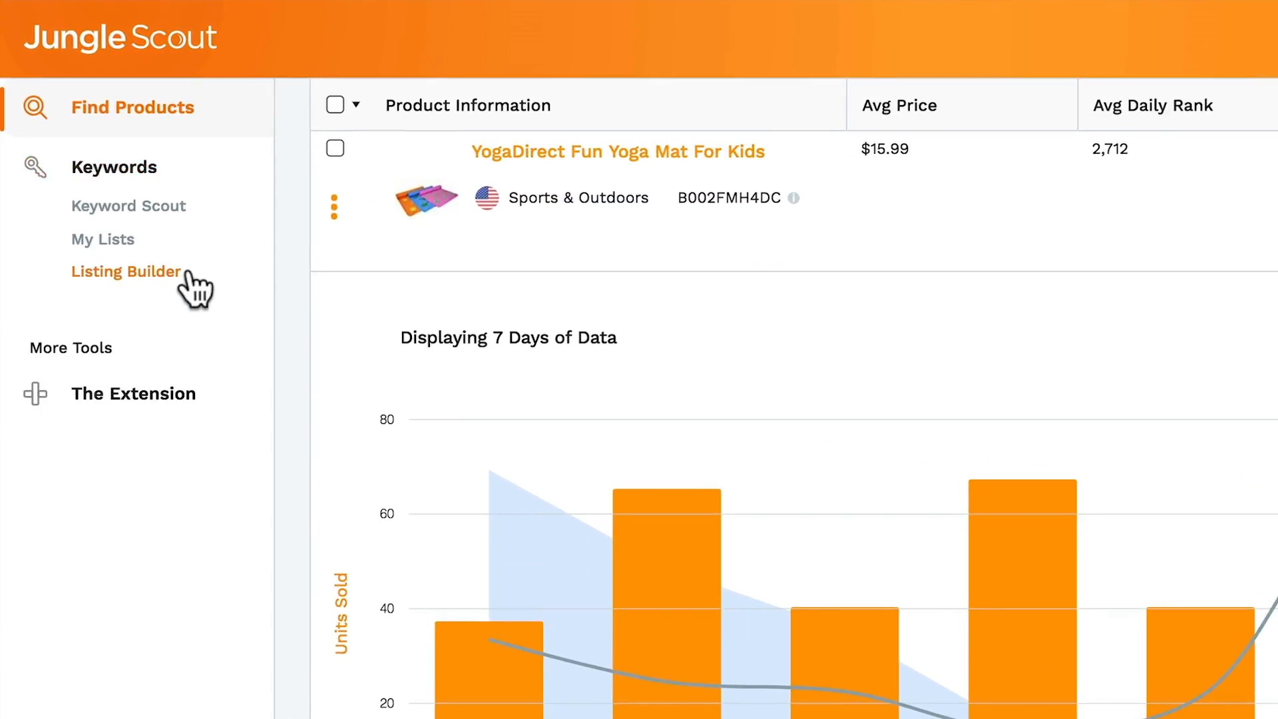
mouse_move(127, 205)
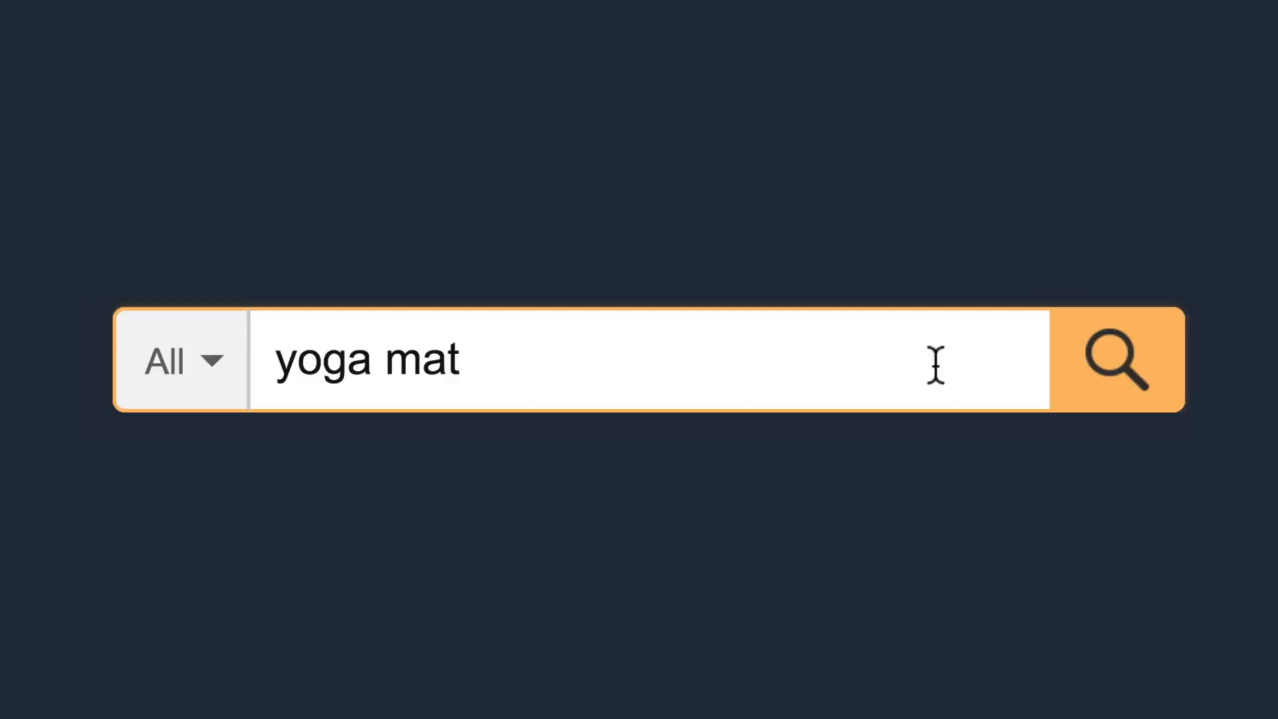
- Run the Amazon search for 'yoga mat' and browse the product results
left_click(1118, 360)
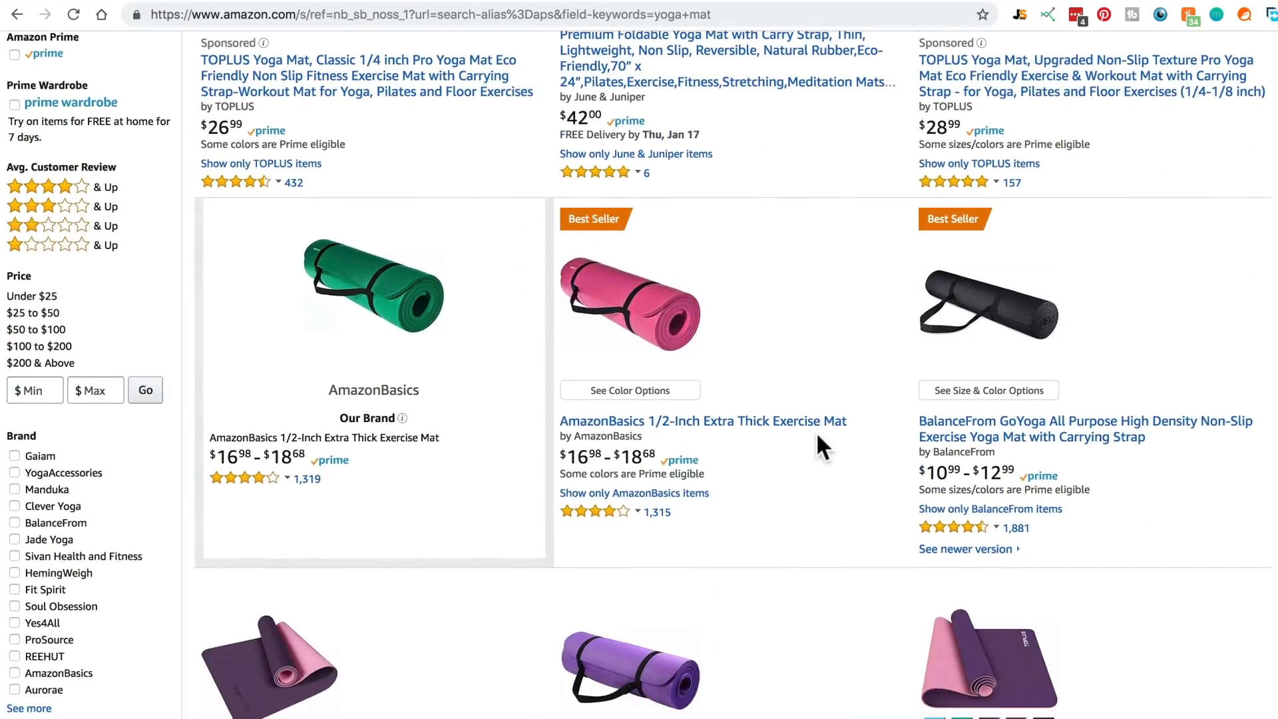
left_click(701, 420)
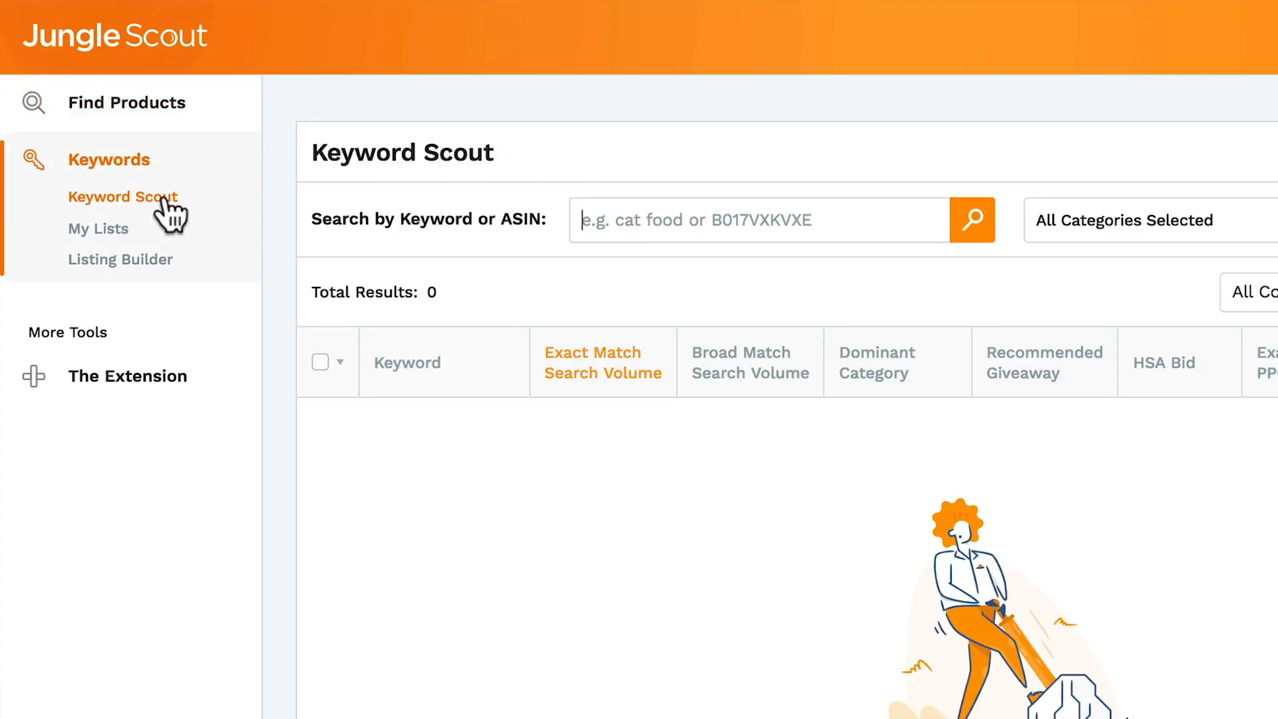
- Search Keyword Scout for 'yoga mat' and review the 2,326 keyword results with search volumes
type("yoga mats")
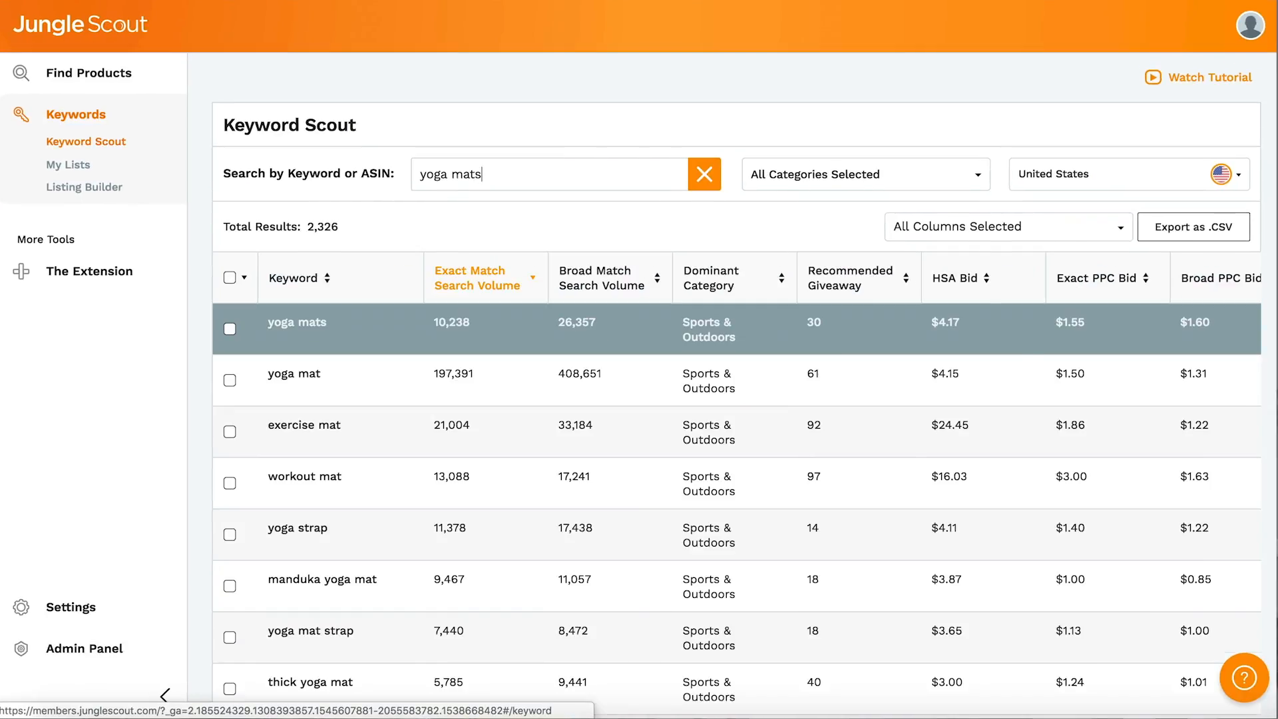
scroll("down", 3)
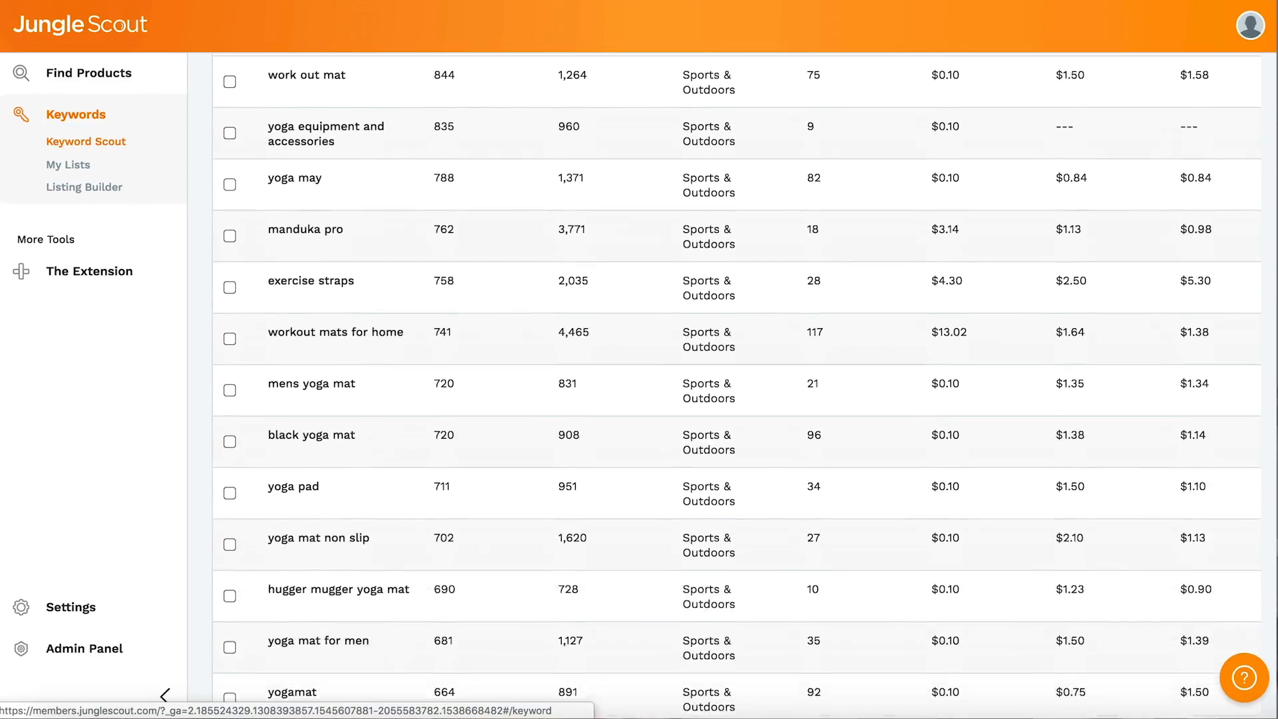
scroll("down", 3)
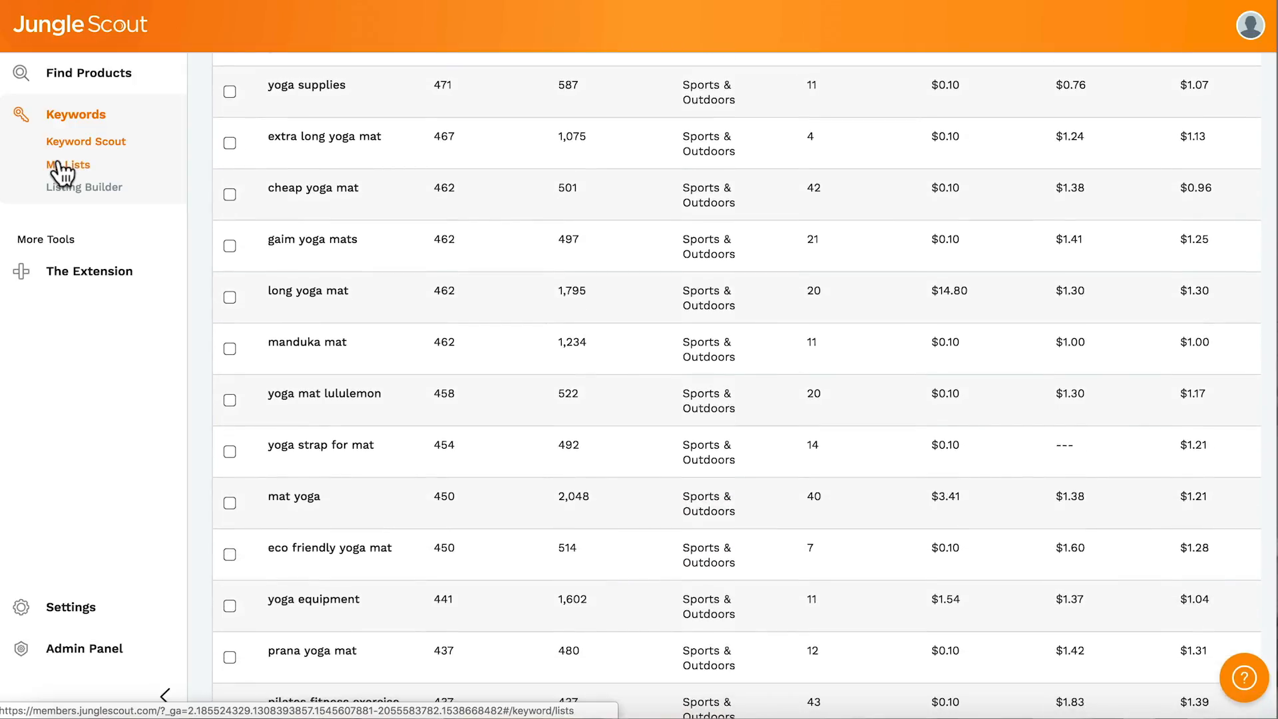
- Show the Jungle Snugs baby towel keyword list in My Lists, then move to Listing Builder
left_click(68, 164)
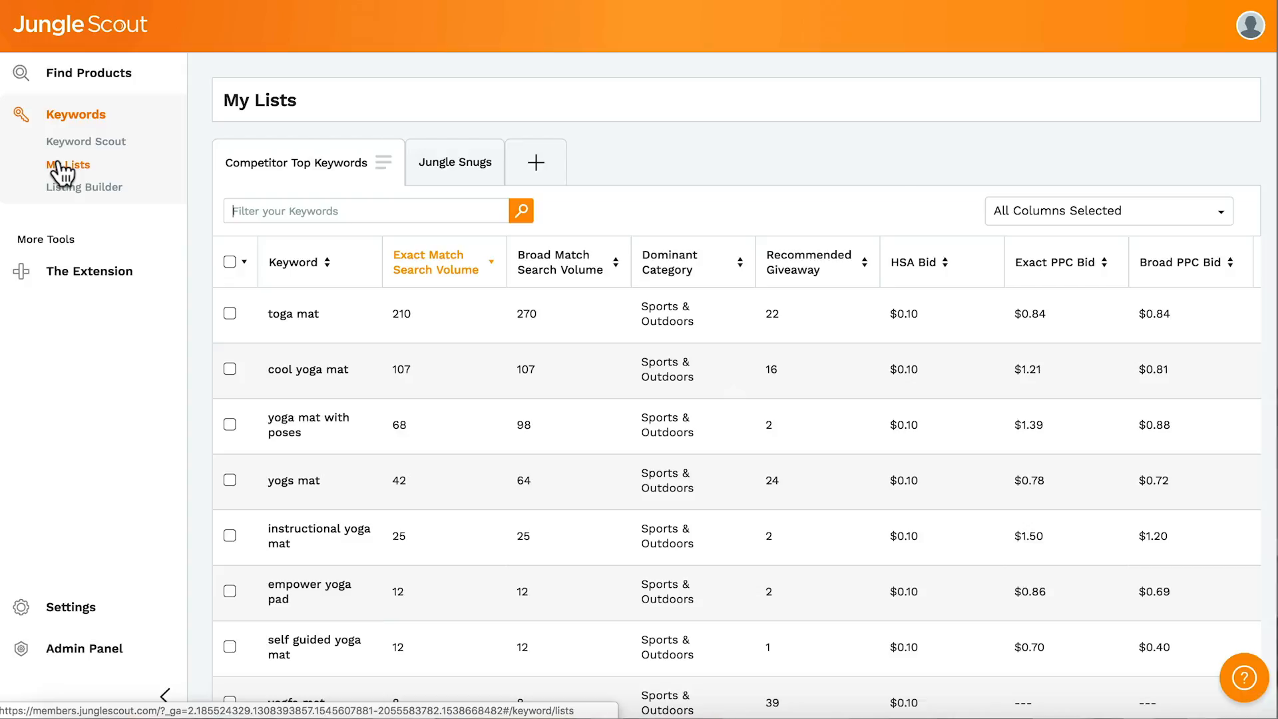
left_click(455, 162)
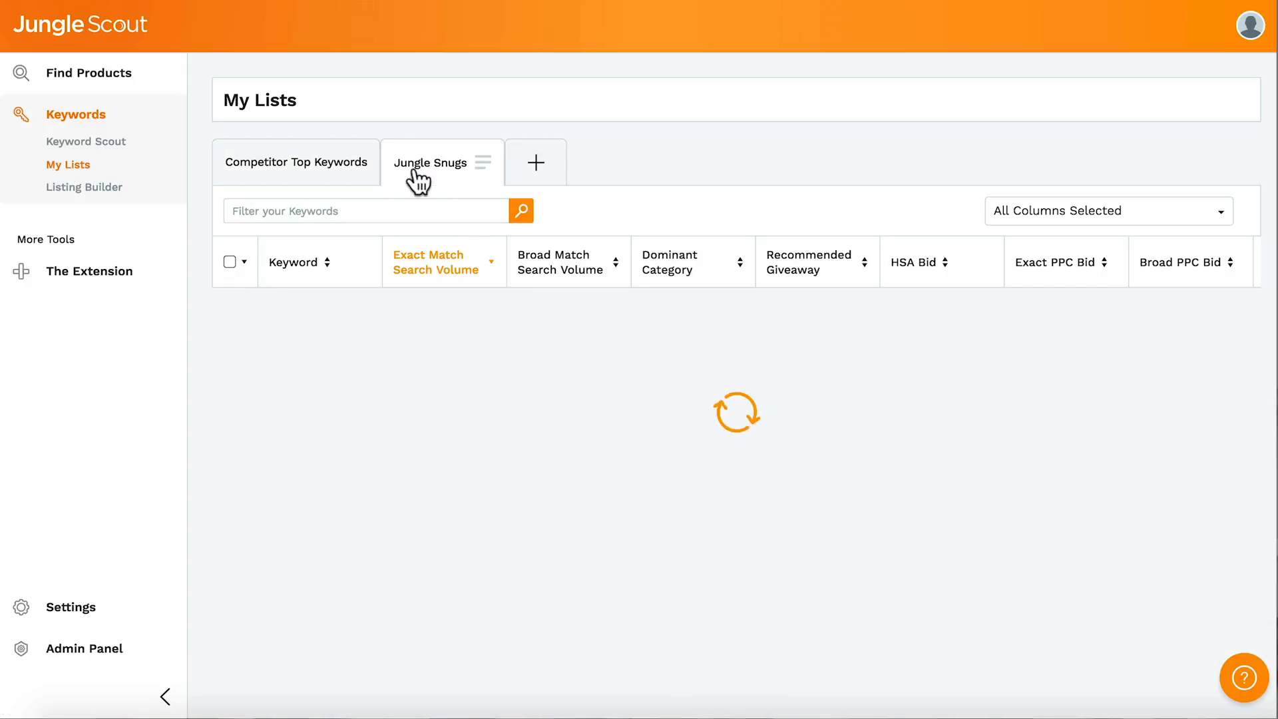
left_click(431, 163)
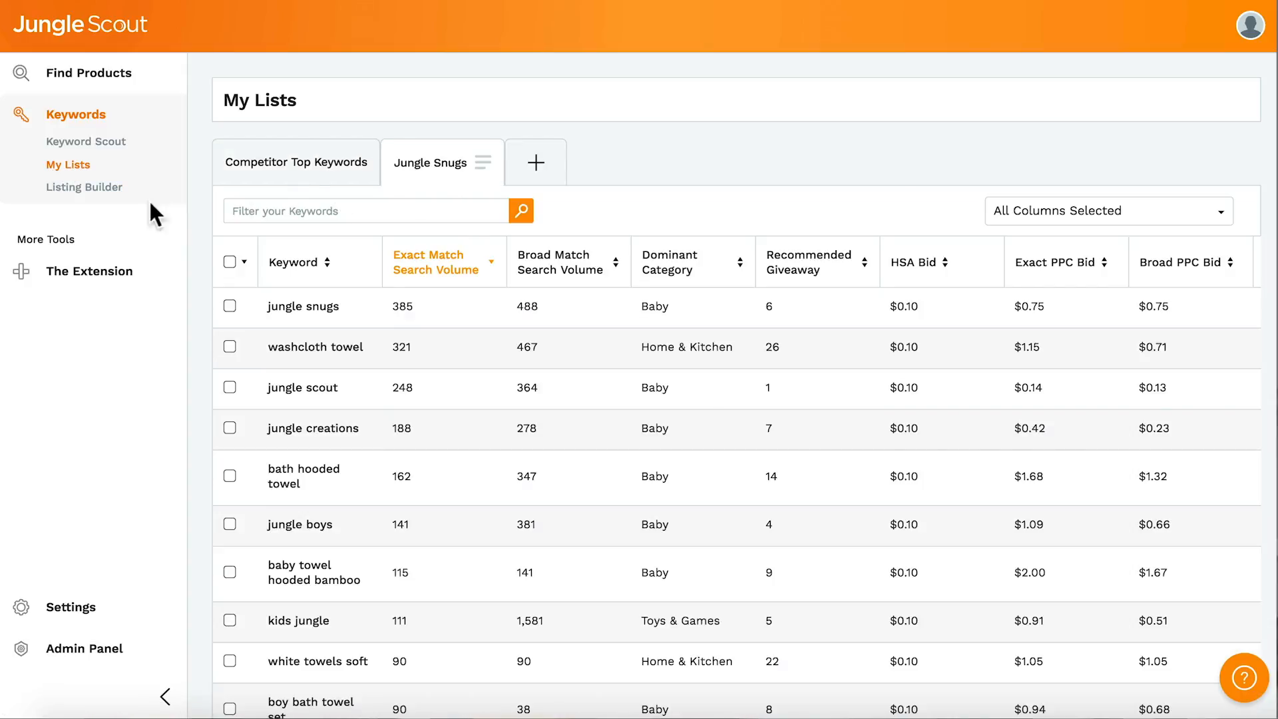
left_click(84, 186)
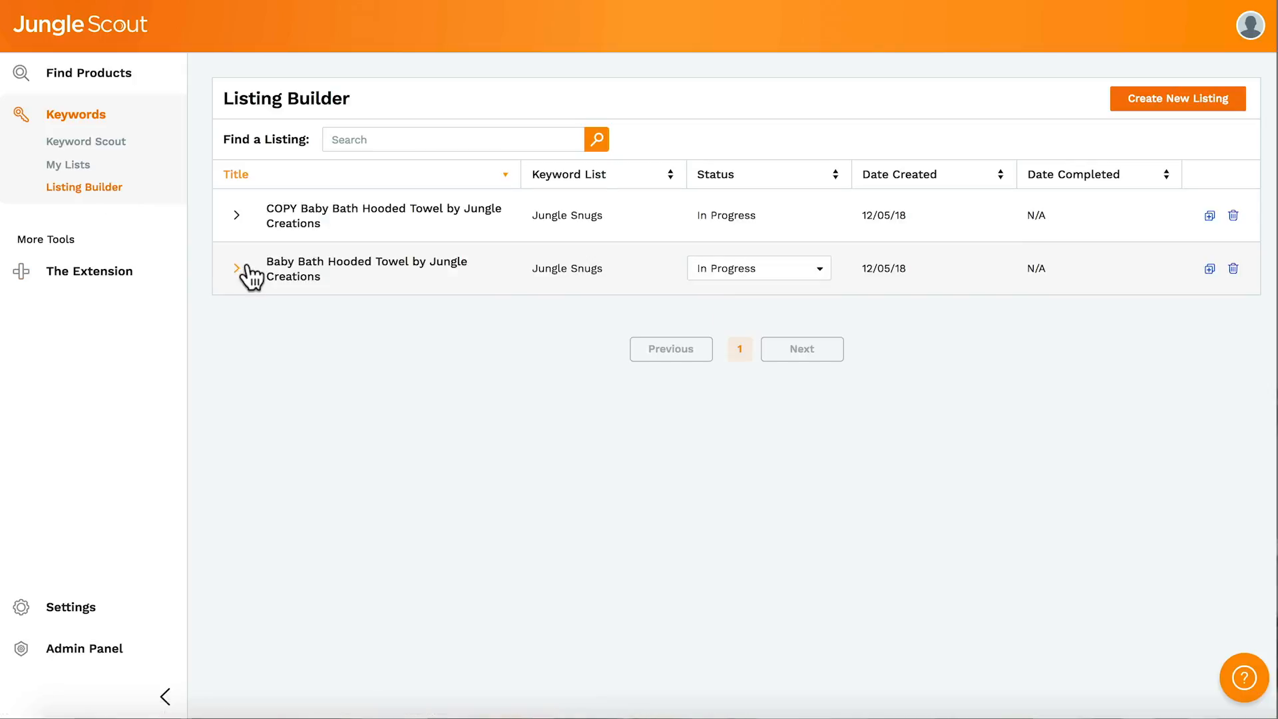
- Expand the Baby Bath Hooded Towel by Jungle Creations listing to its Content Creator with keywords, title, features and description
left_click(236, 268)
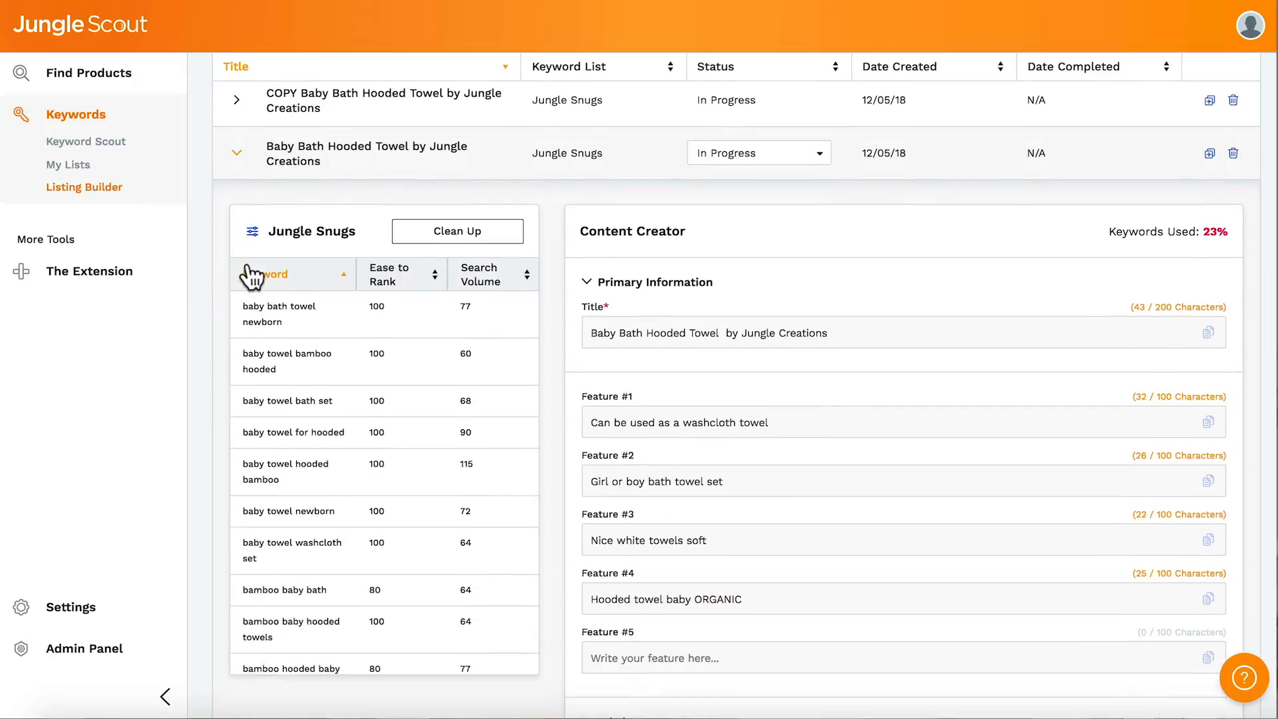
scroll("down", 3)
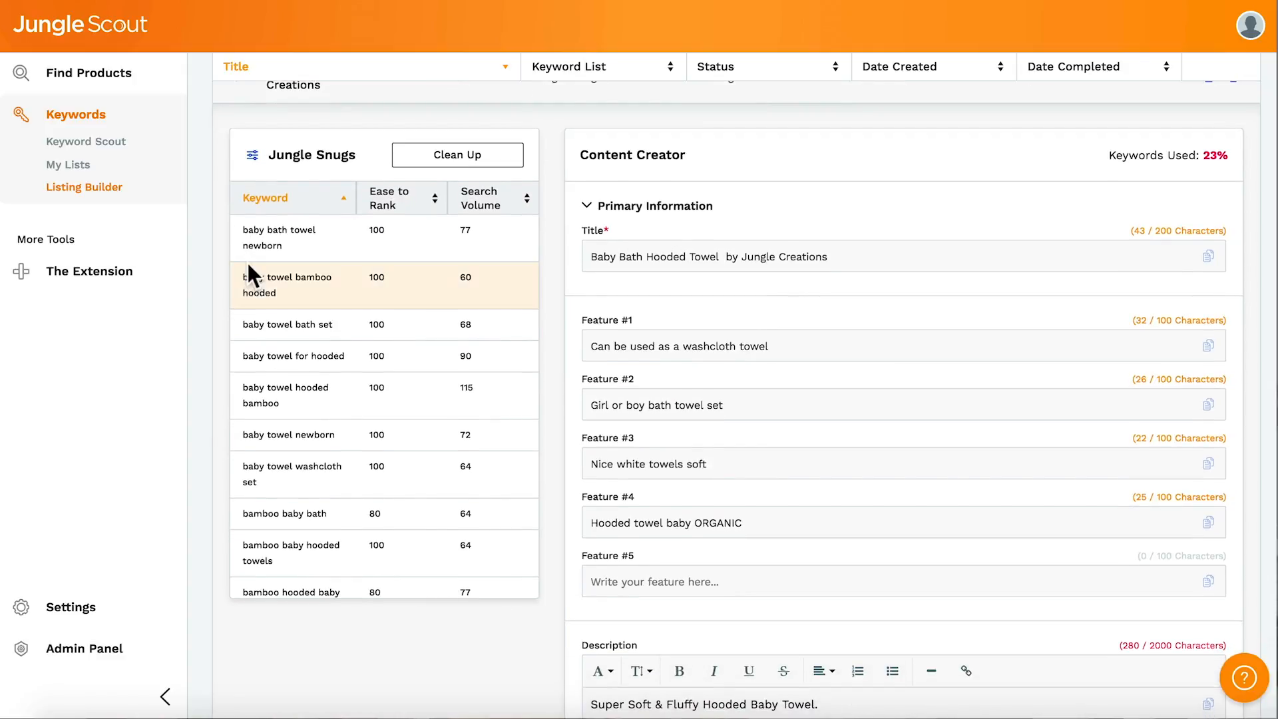